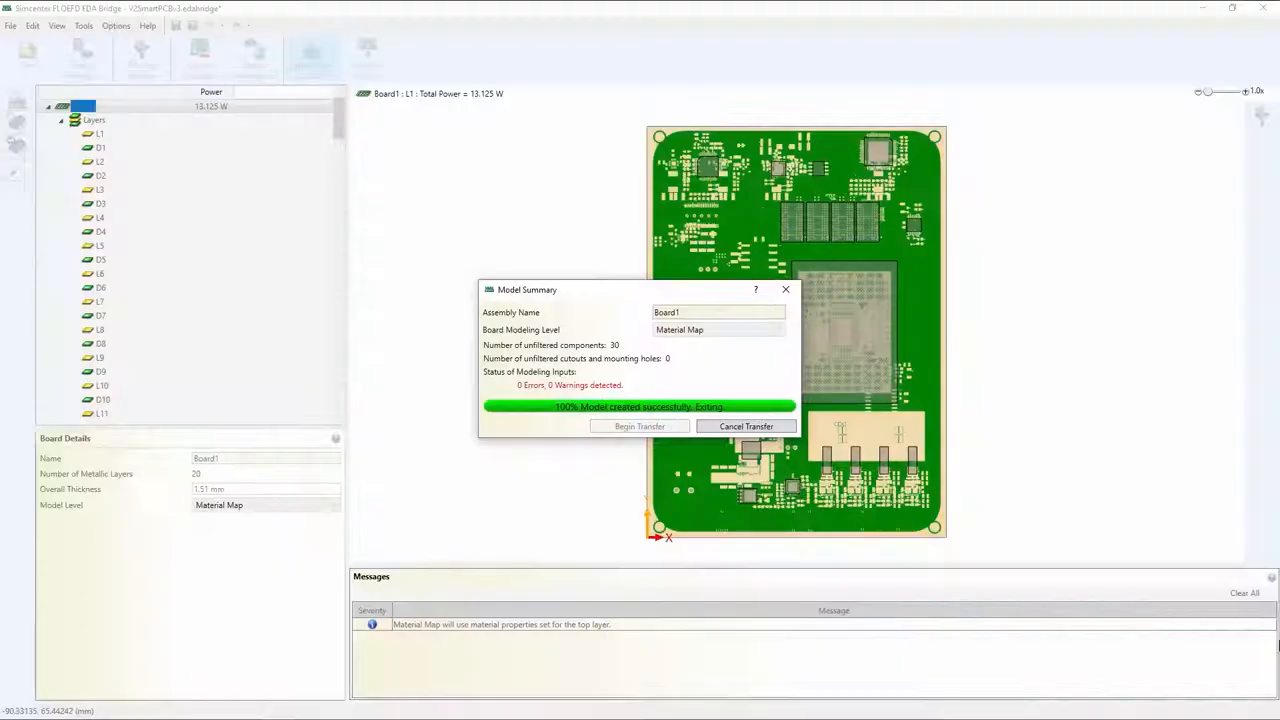
# Step: Return to the flow simulation and clone the project as 'Project(2) with holes' without copying results
pyautogui.click(639, 426)
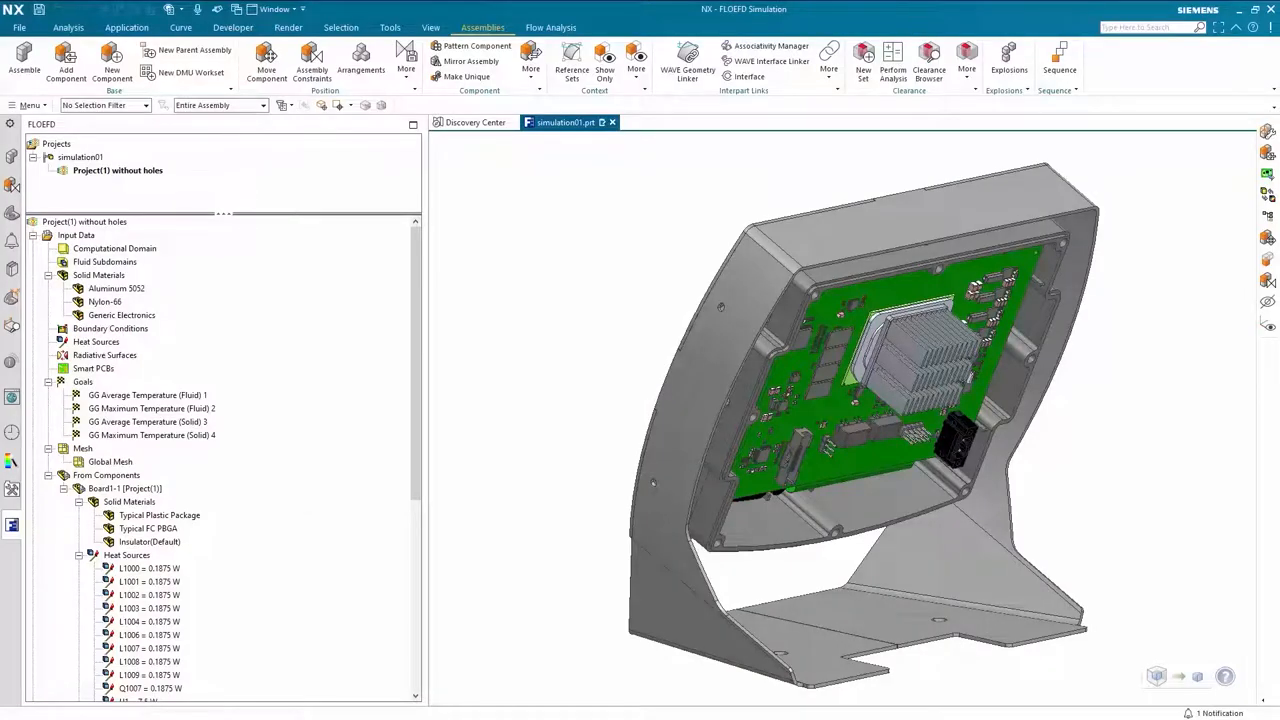
pyautogui.click(550, 27)
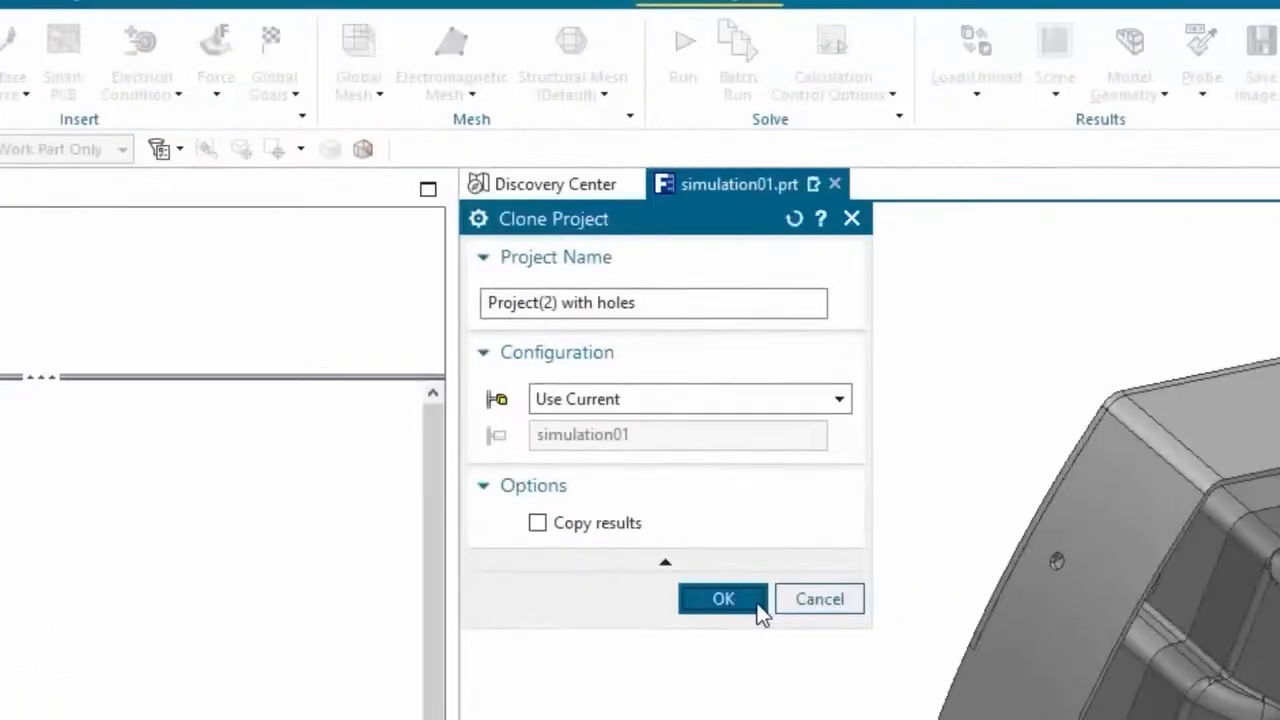
# Step: Confirm the clone so 'Project(2) with holes' is active, showing its surface temperature plot
pyautogui.click(723, 598)
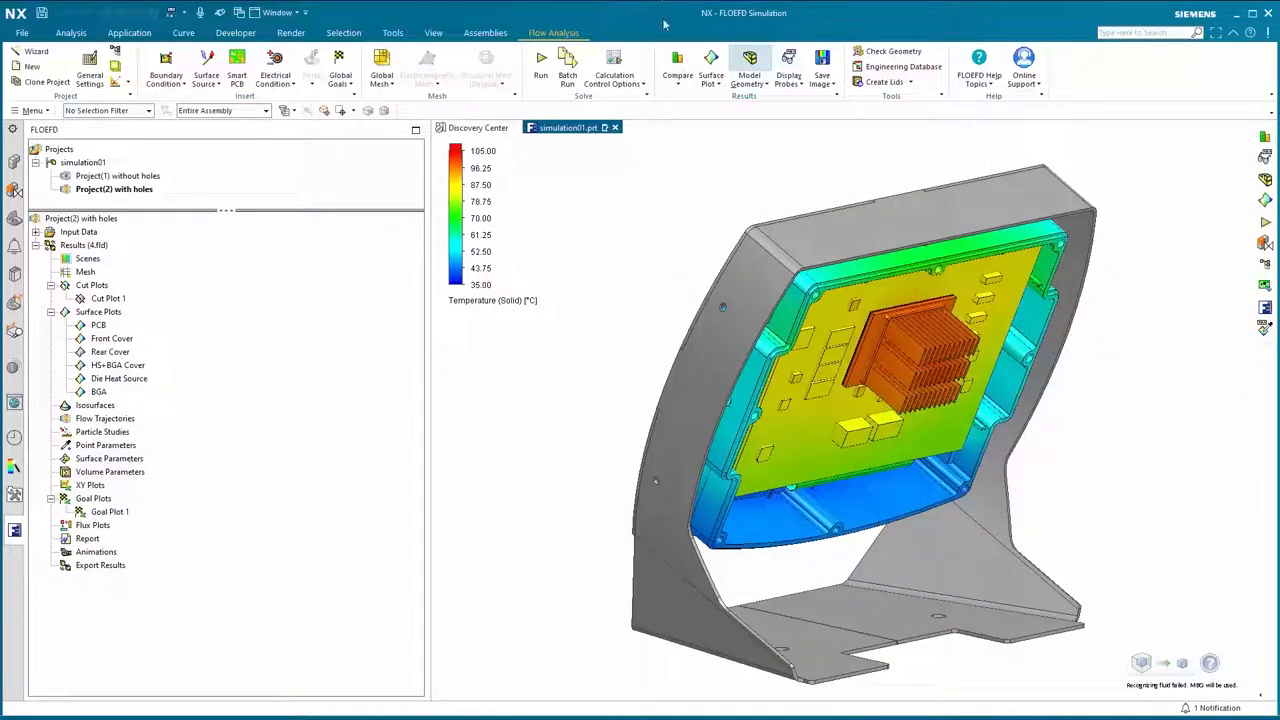
# Step: Compare Goal Plot 1 across both projects: die maximum 105.59 °C with holes versus 112.63 °C without
pyautogui.click(677, 70)
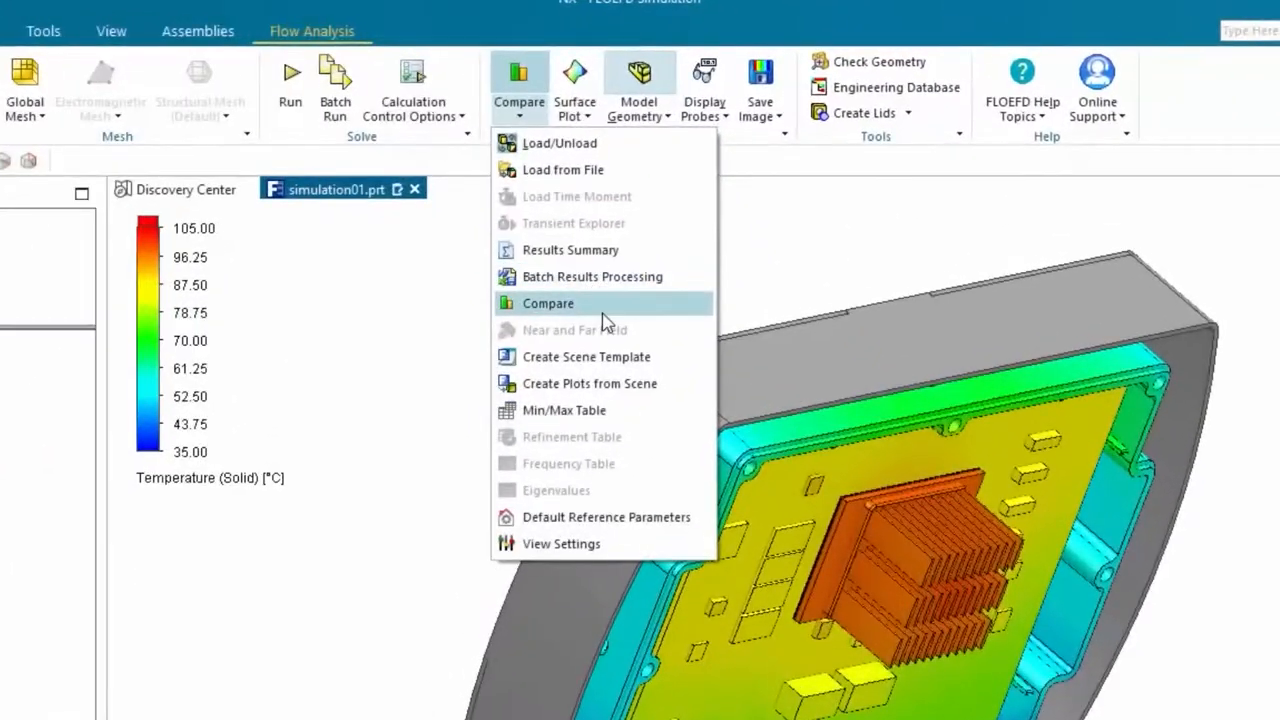
pyautogui.click(548, 303)
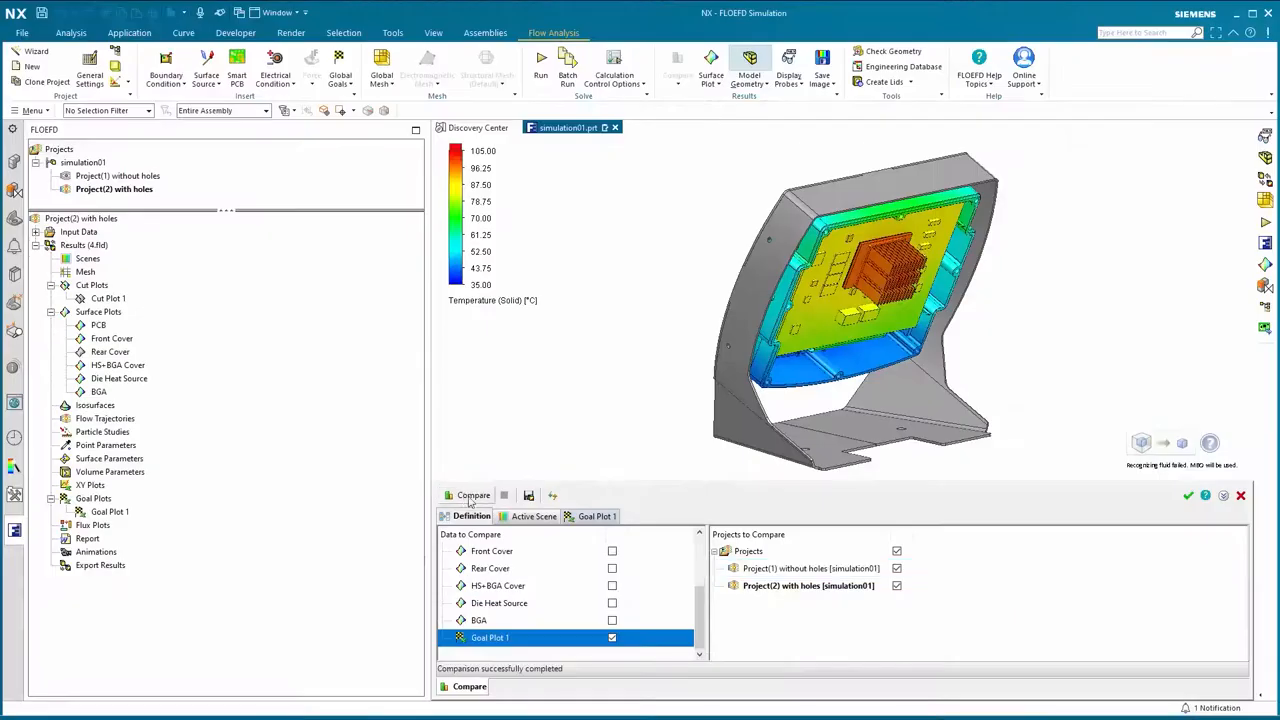
pyautogui.click(596, 516)
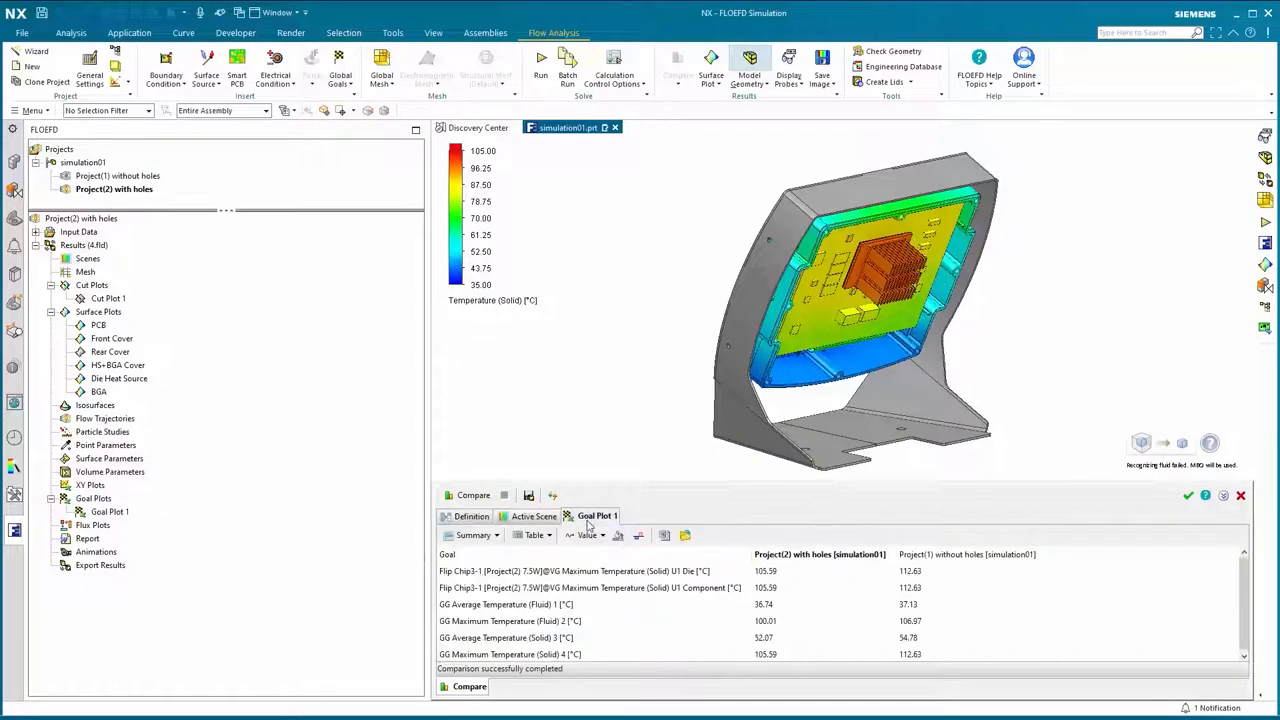
pyautogui.click(575, 570)
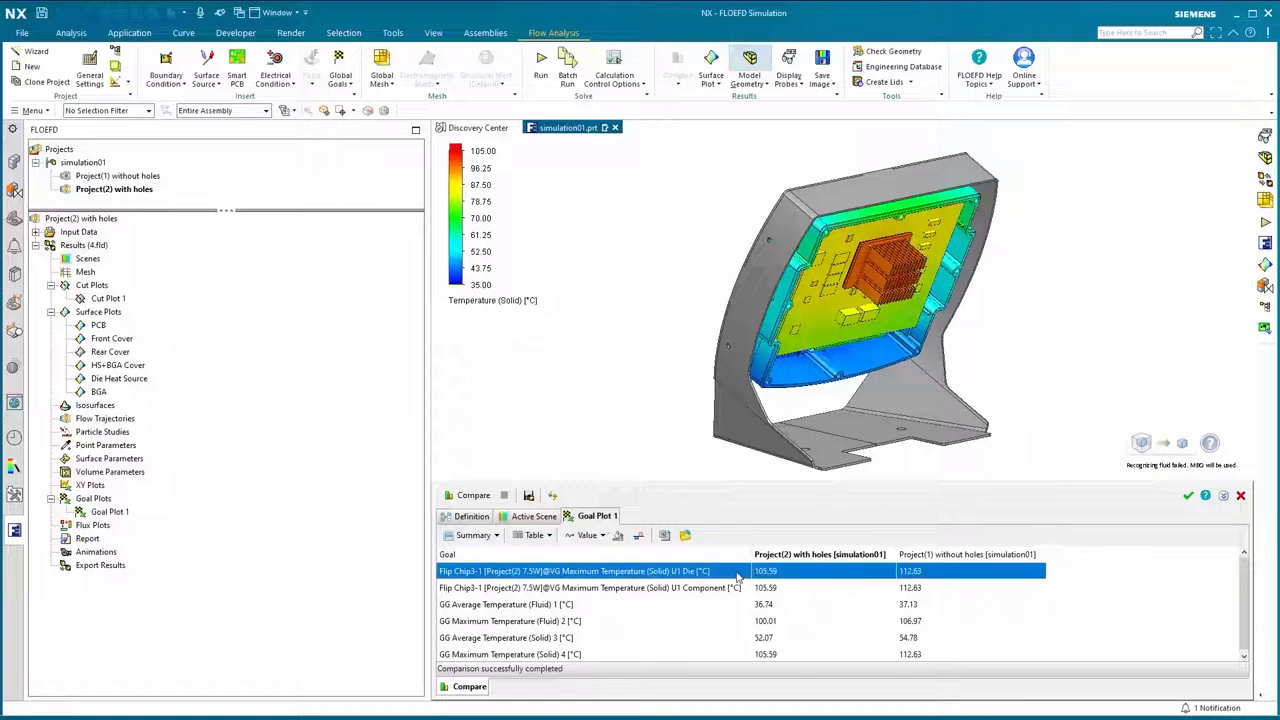
pyautogui.moveTo(618, 542)
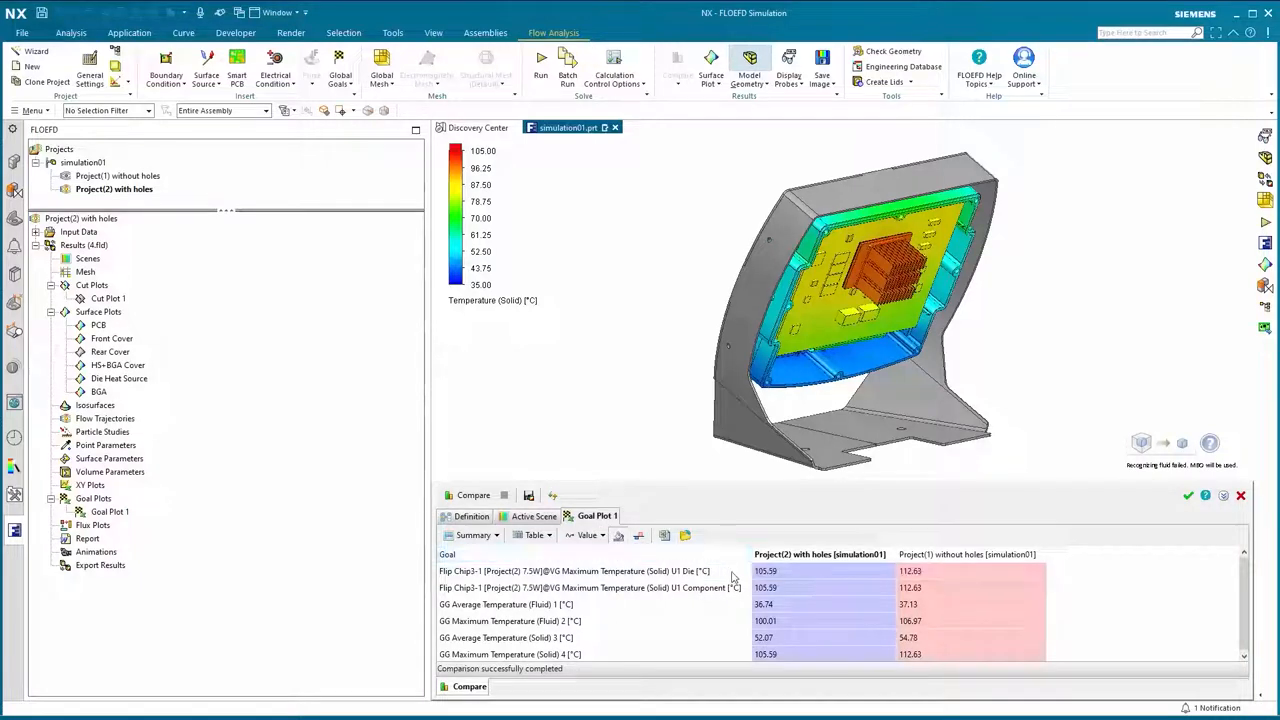
pyautogui.click(533, 516)
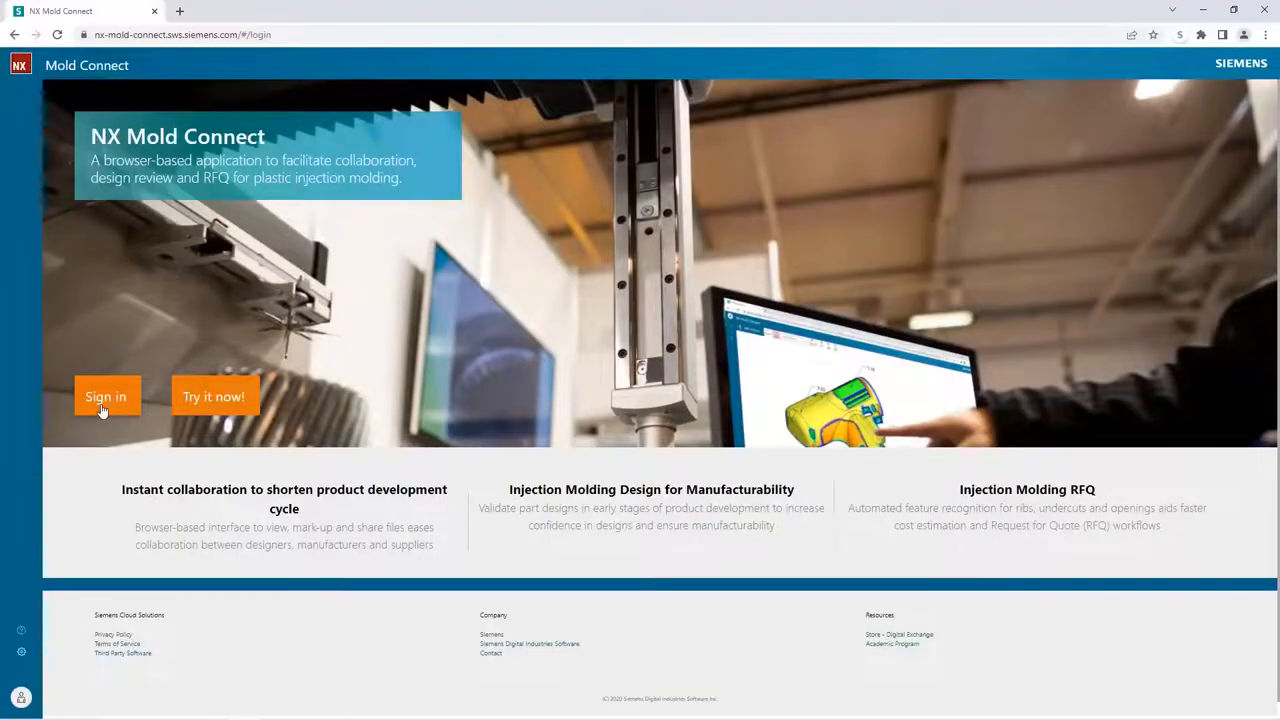
# Step: Sign in to Mold Connect and filter the project list to My projects
pyautogui.click(106, 396)
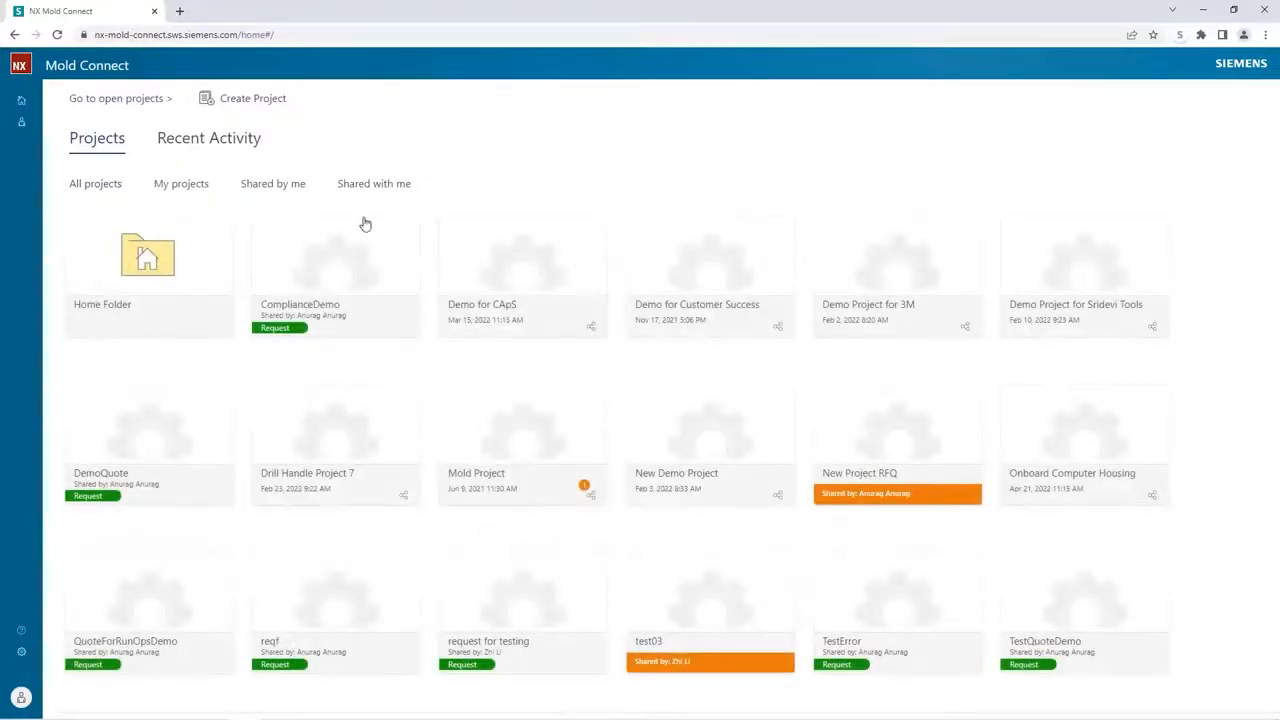
pyautogui.click(181, 183)
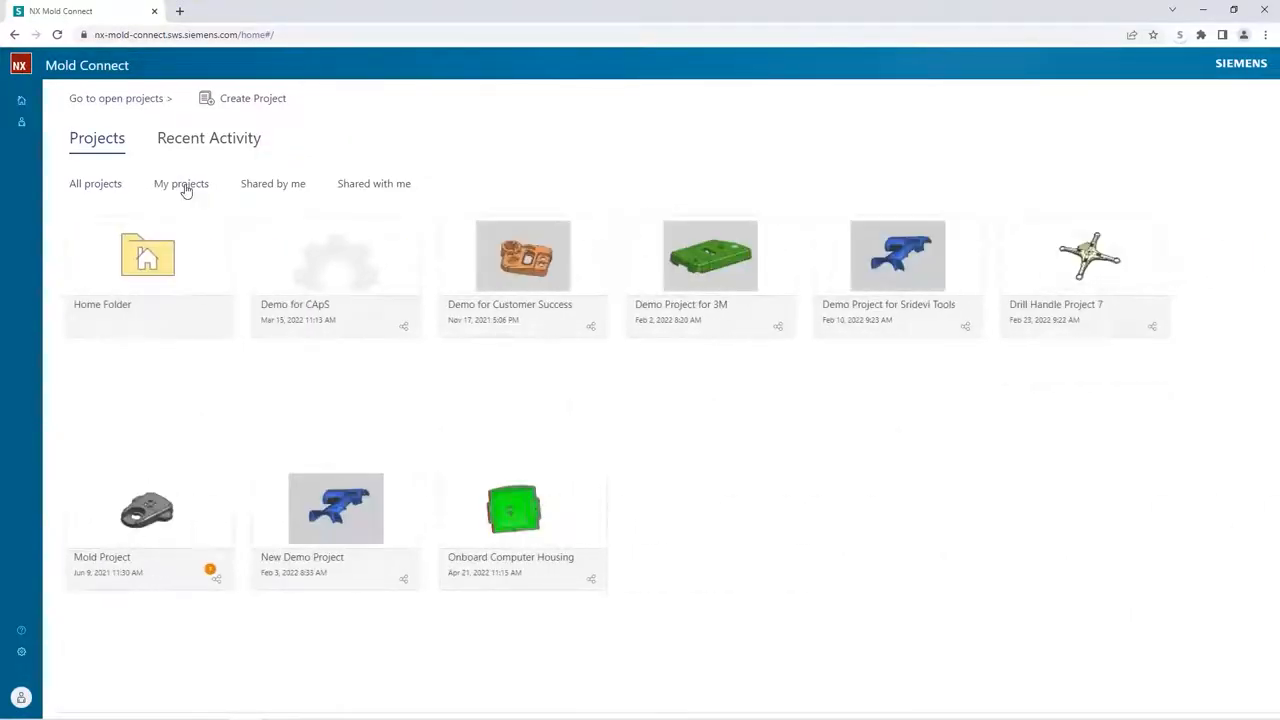
# Step: Create the 'Display Housing' project with number 123 and start a file upload
pyautogui.click(252, 98)
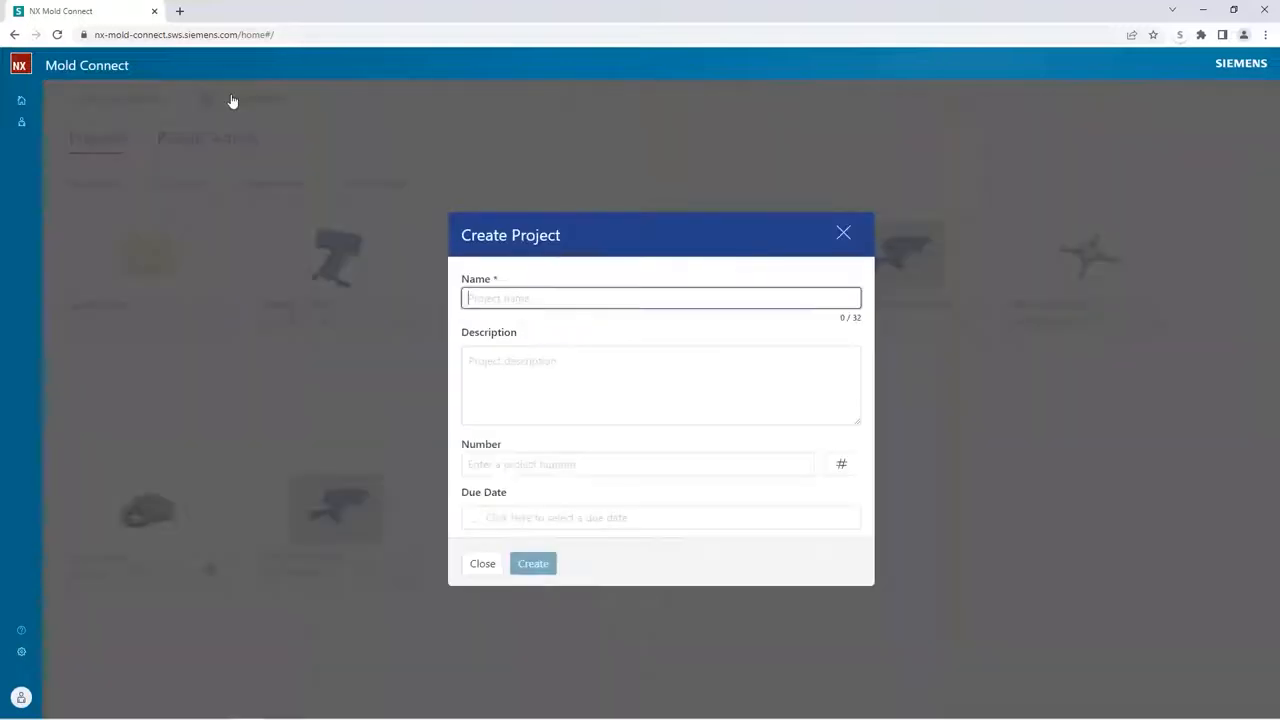
pyautogui.write('123')
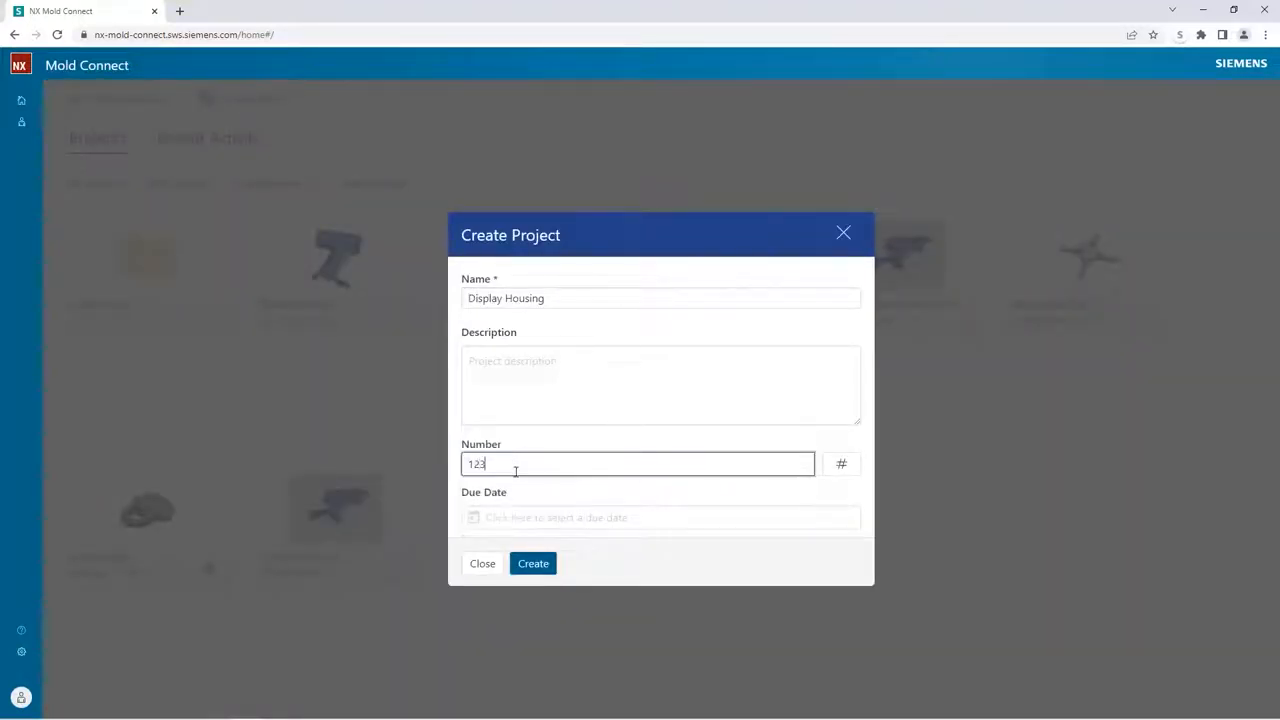
pyautogui.click(660, 517)
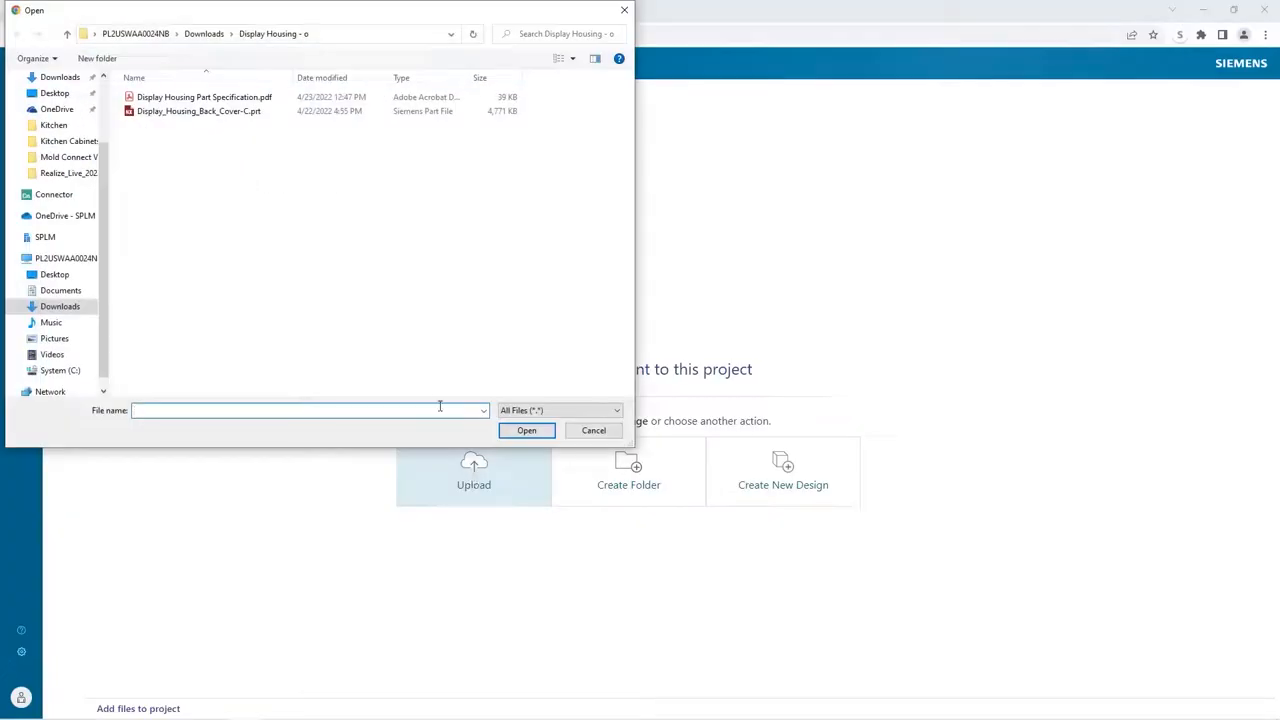
# Step: Upload both Display Housing files and add them to a new Display Housing RFQ
pyautogui.click(593, 430)
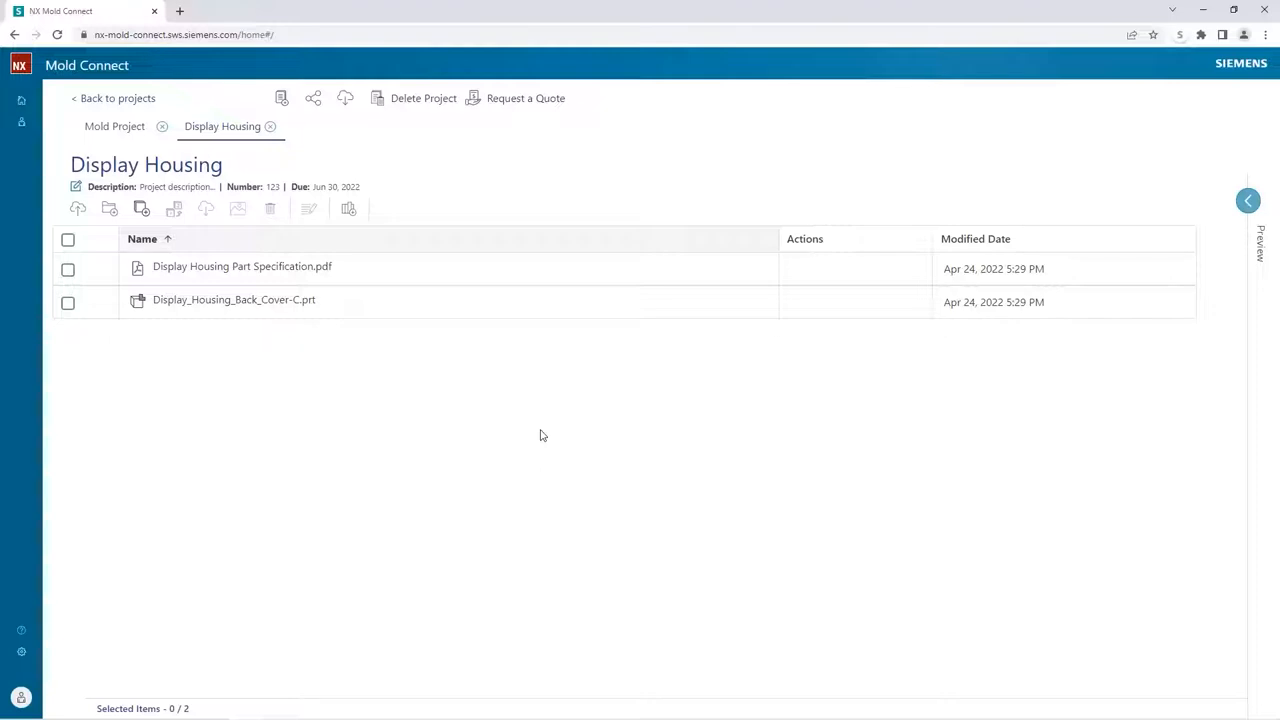
pyautogui.moveTo(530, 168)
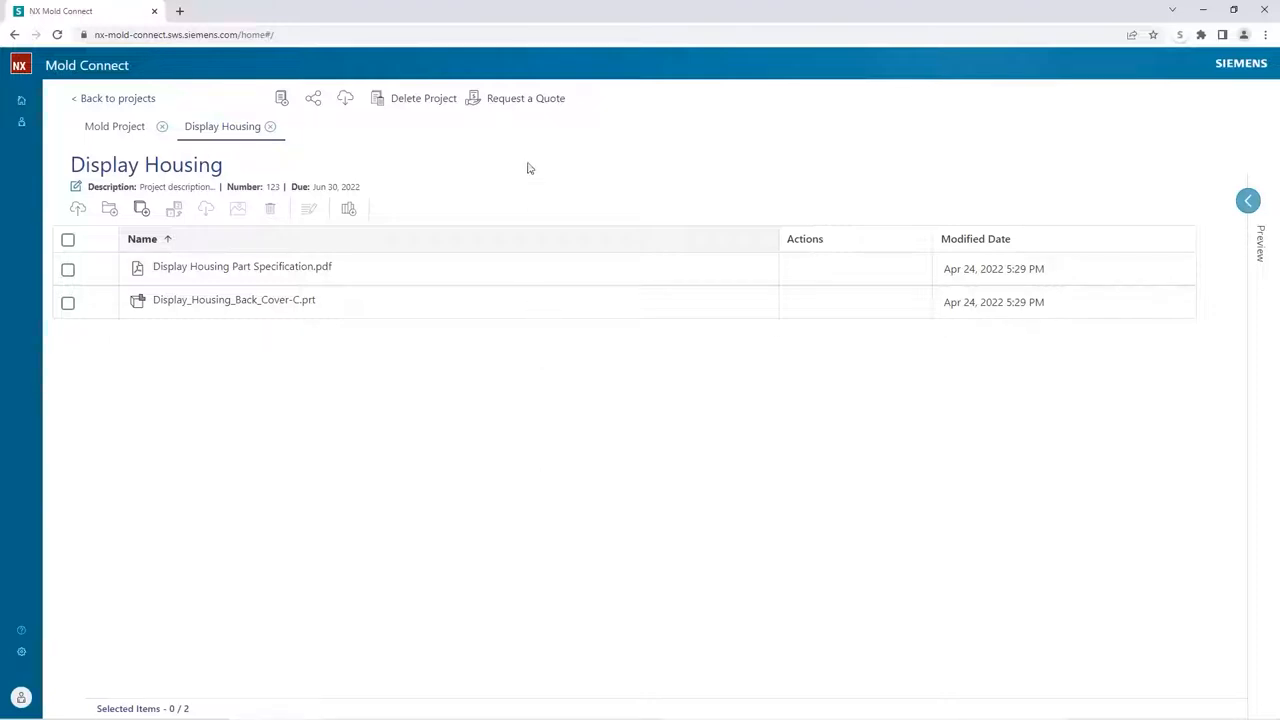
pyautogui.click(526, 98)
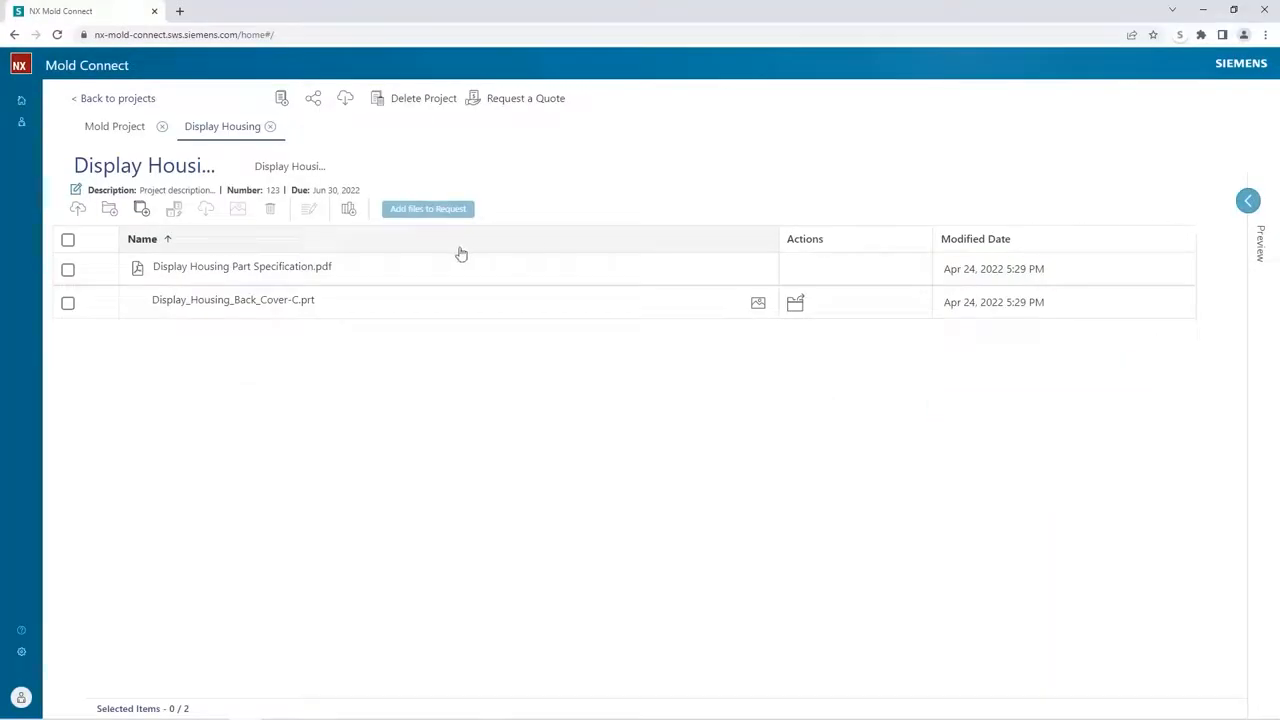
pyautogui.click(67, 269)
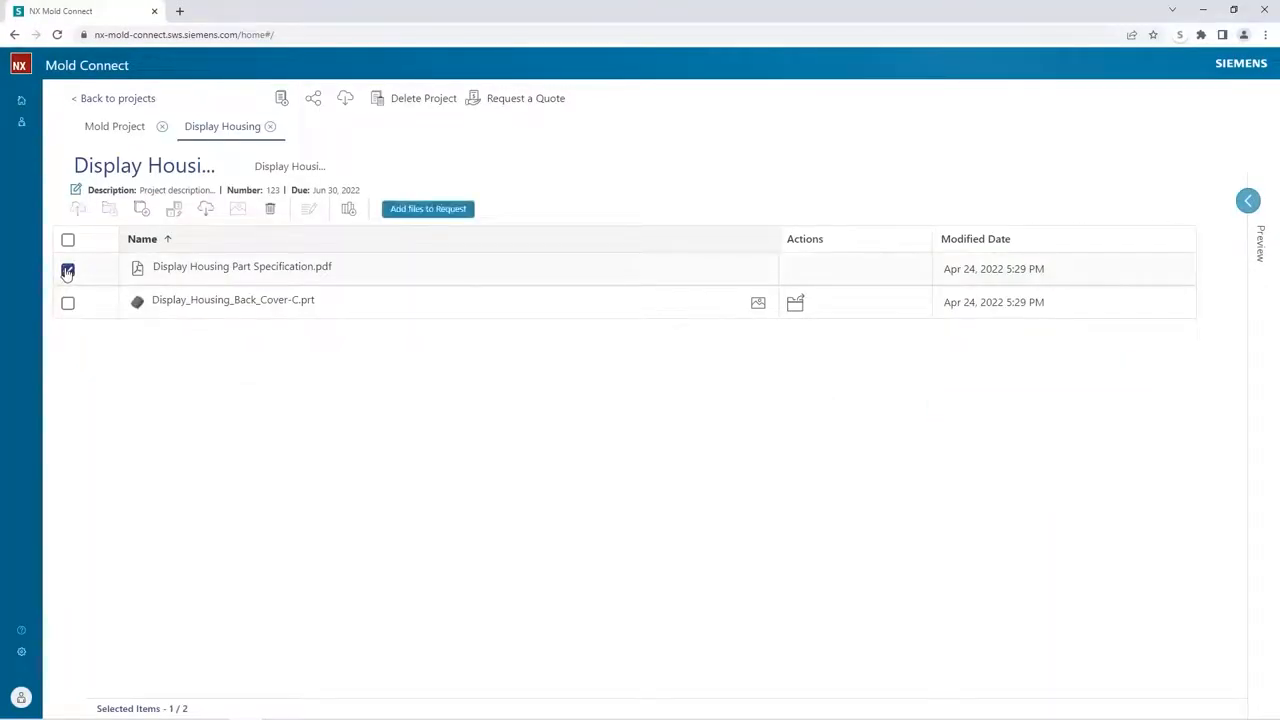
pyautogui.click(428, 208)
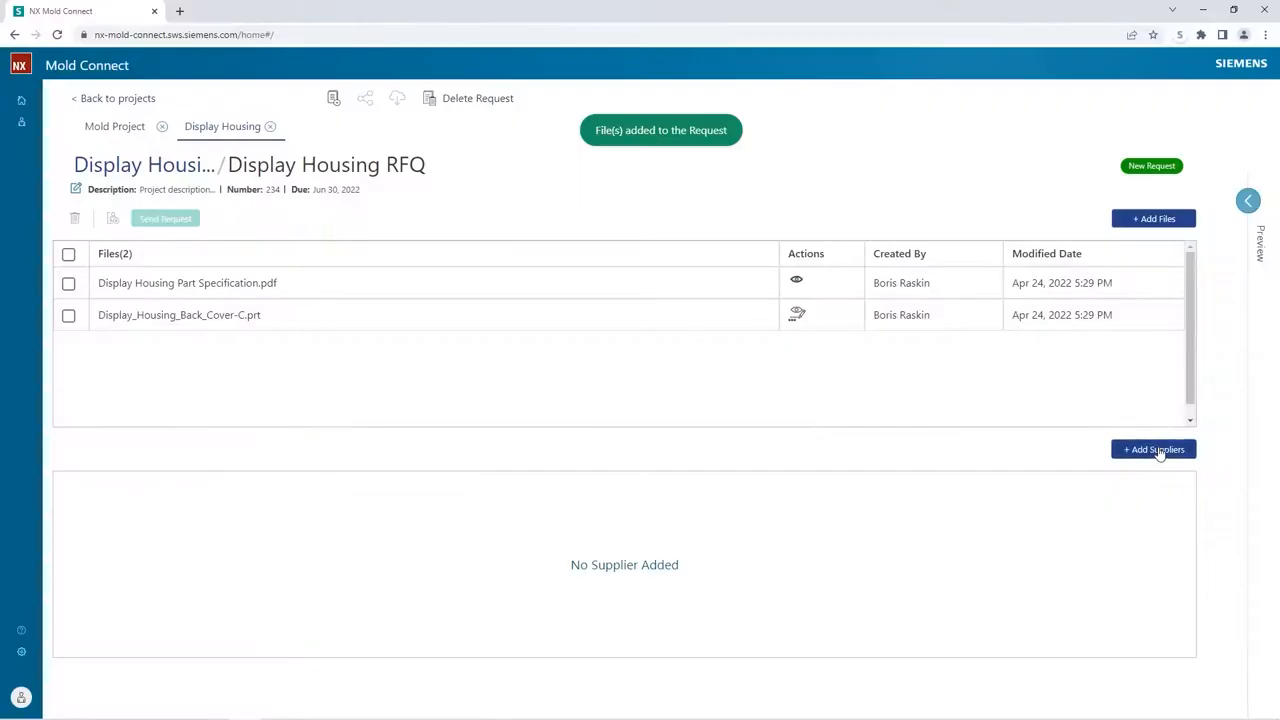
# Step: Add two suppliers to the Display Housing RFQ and send it out for quote
pyautogui.click(1153, 449)
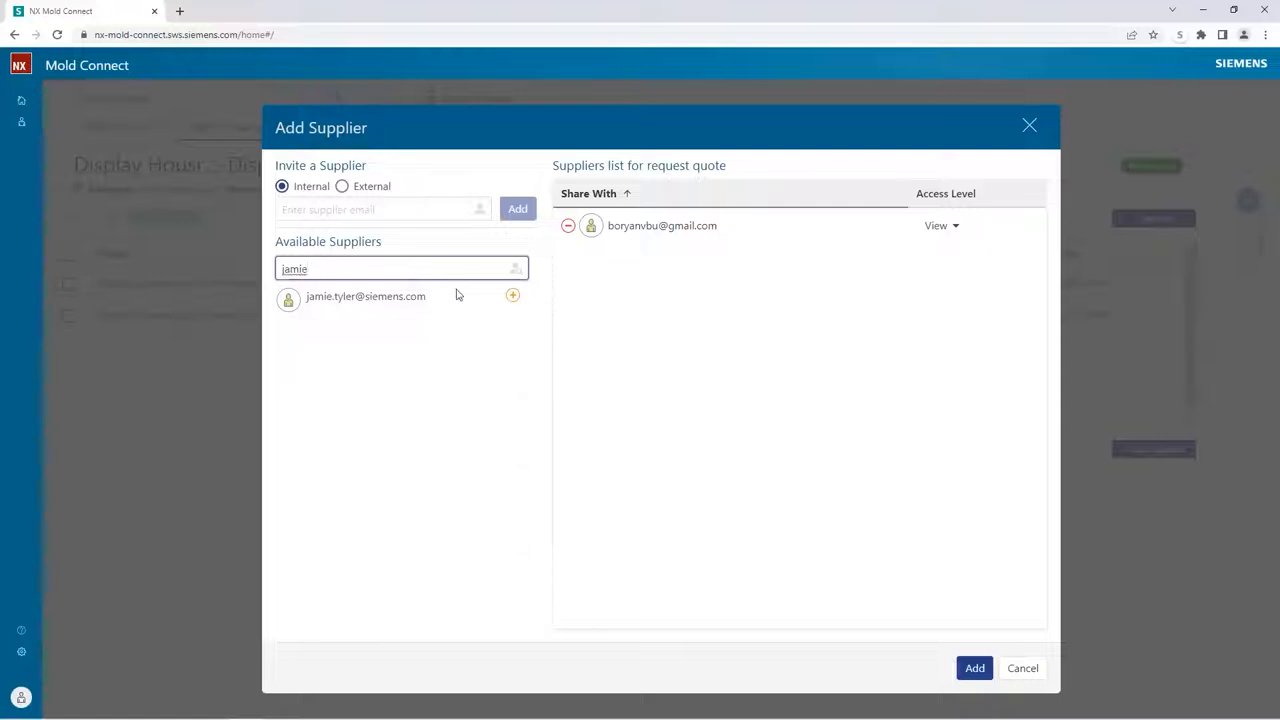
pyautogui.click(974, 668)
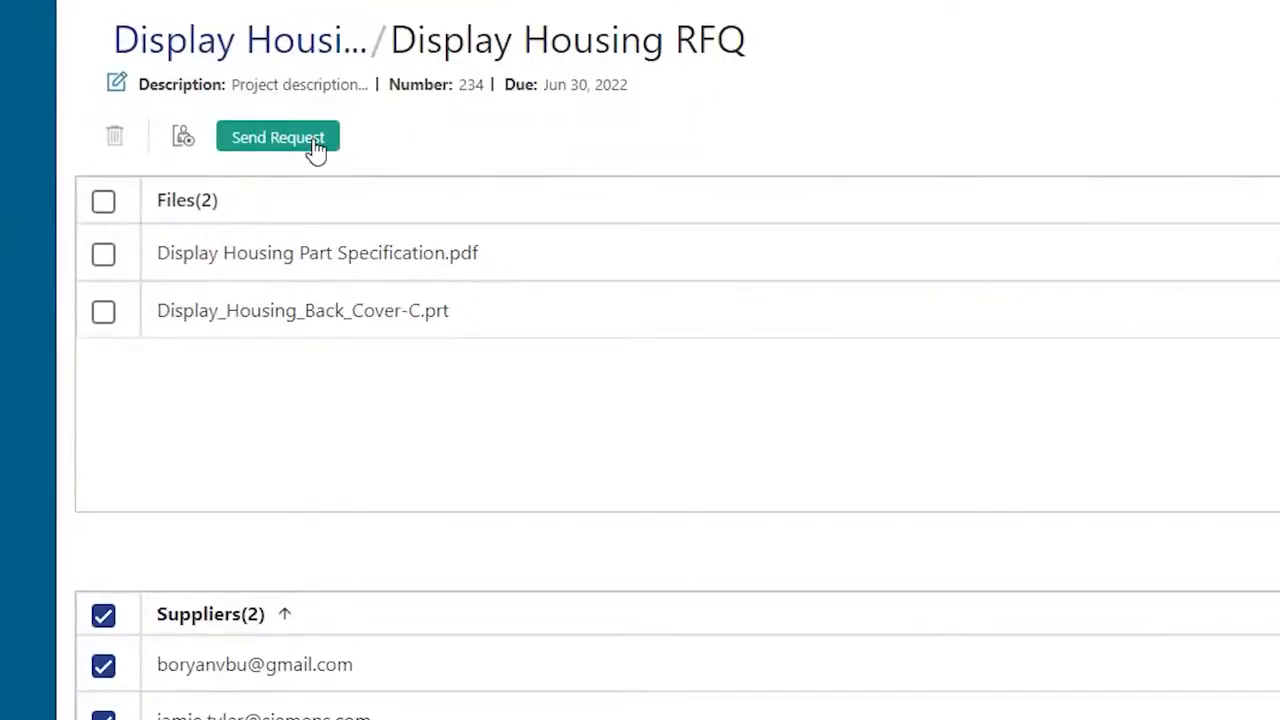
pyautogui.click(277, 137)
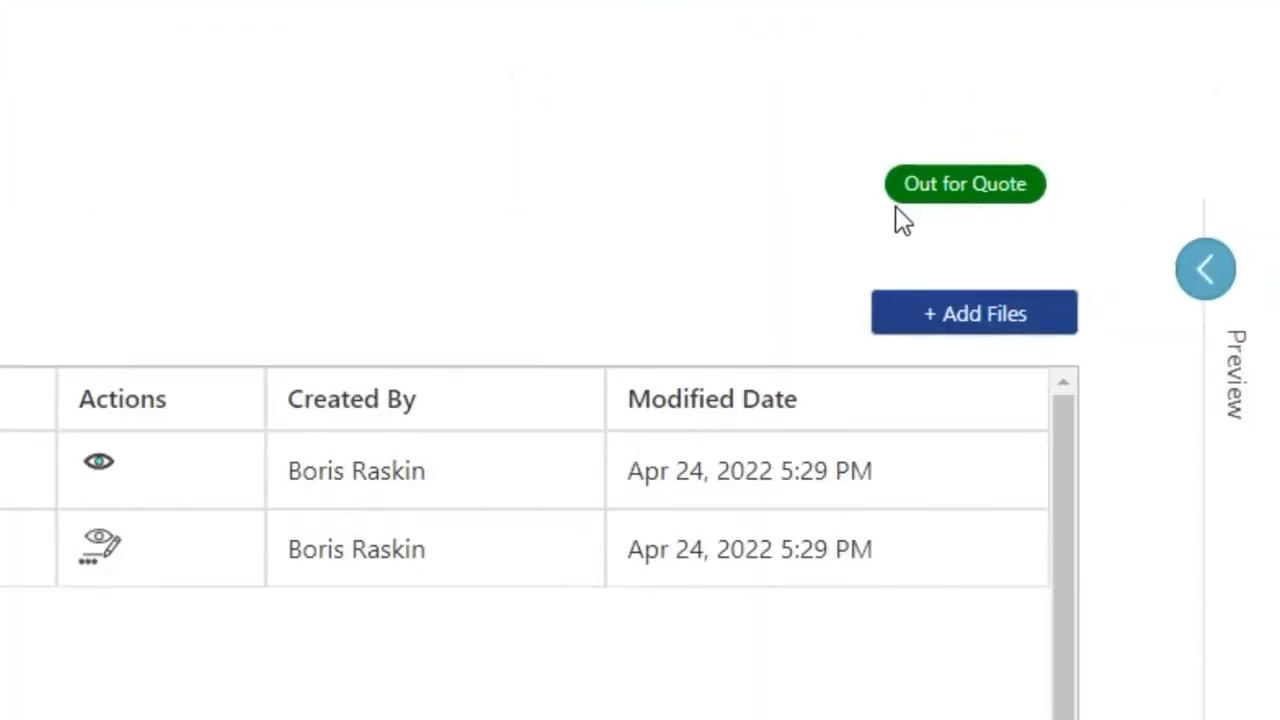